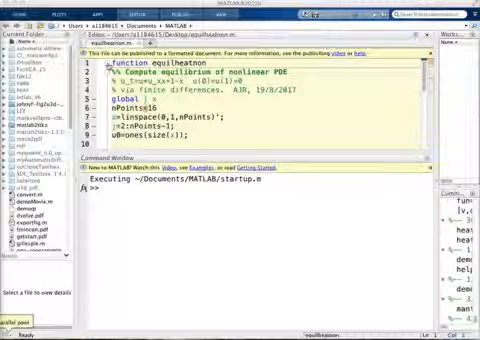
pyautogui.scroll(-3)
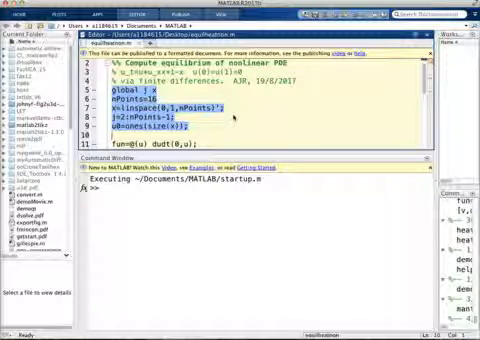
pyautogui.scroll(-3)
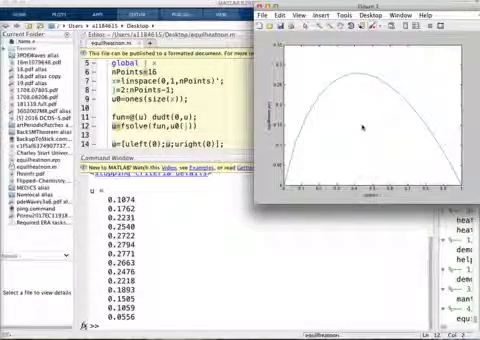
pyautogui.moveTo(360, 124)
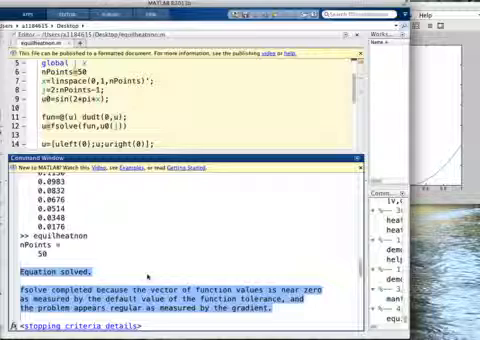
pyautogui.scroll(-3)
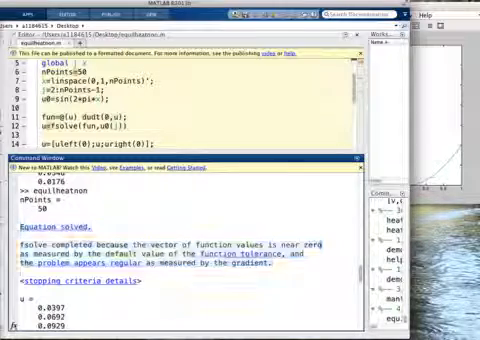
pyautogui.scroll(-3)
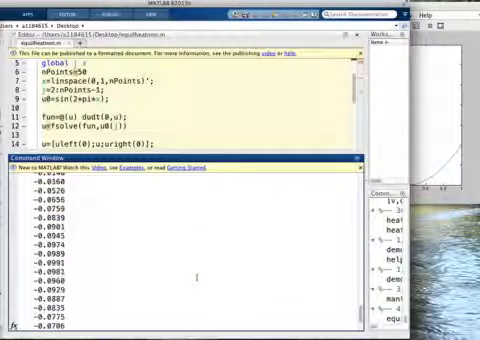
pyautogui.scroll(-3)
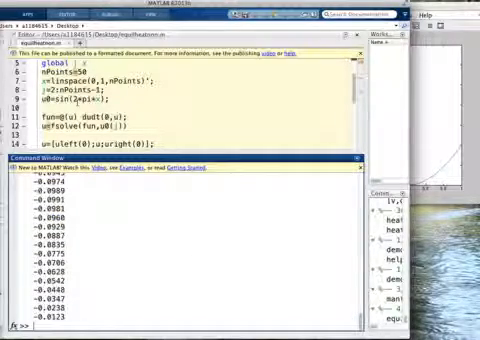